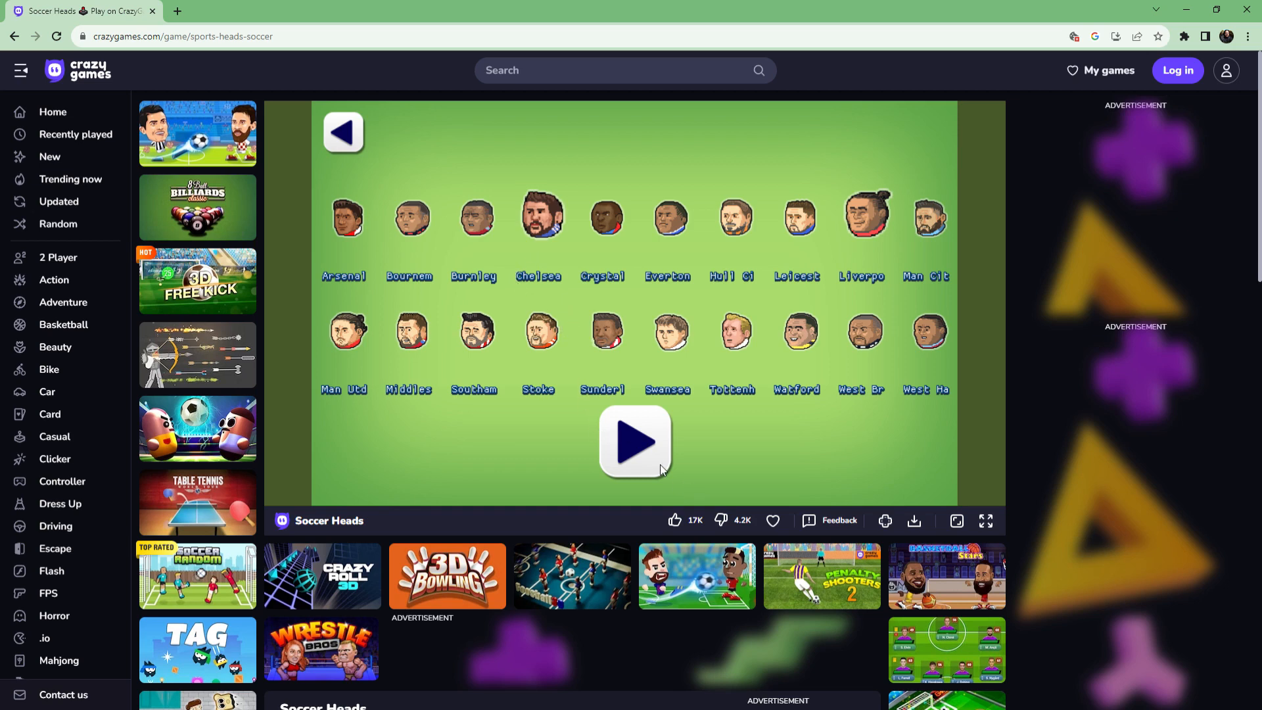
# Start the match and control the players until Chelsea wins 8–5 at Match Over.
pyautogui.click(635, 442)
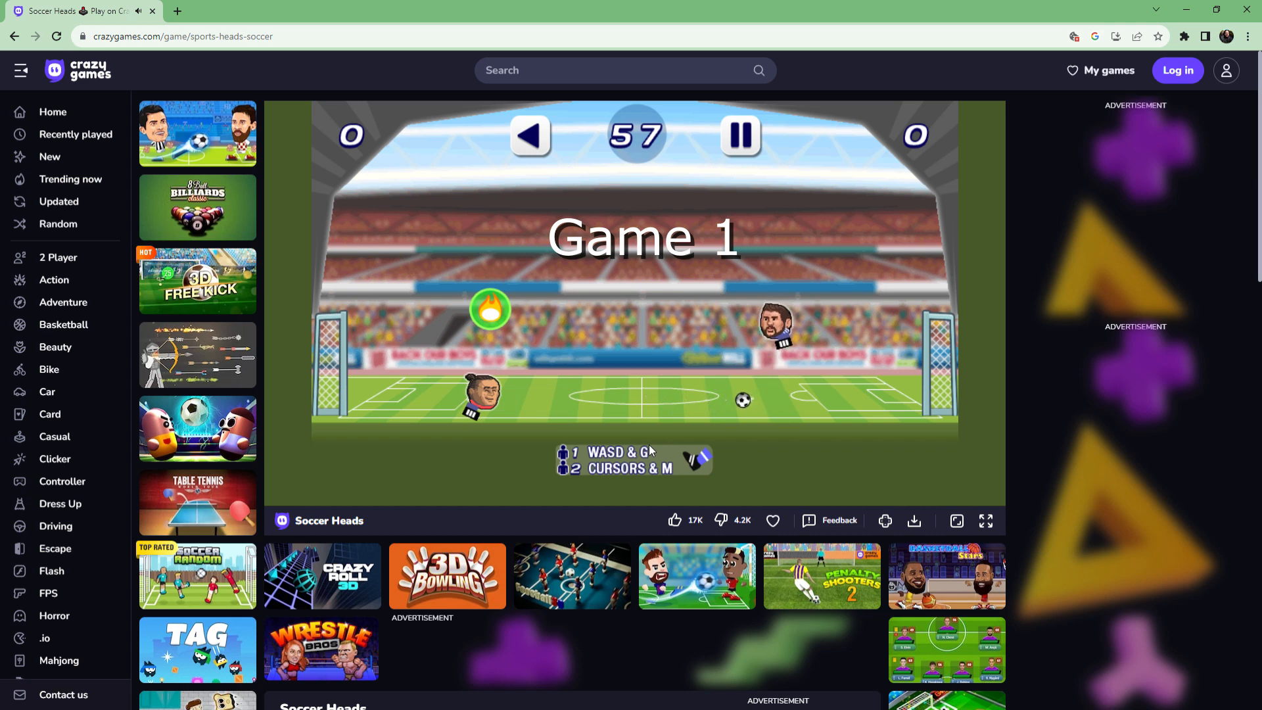
pyautogui.scroll(-3)
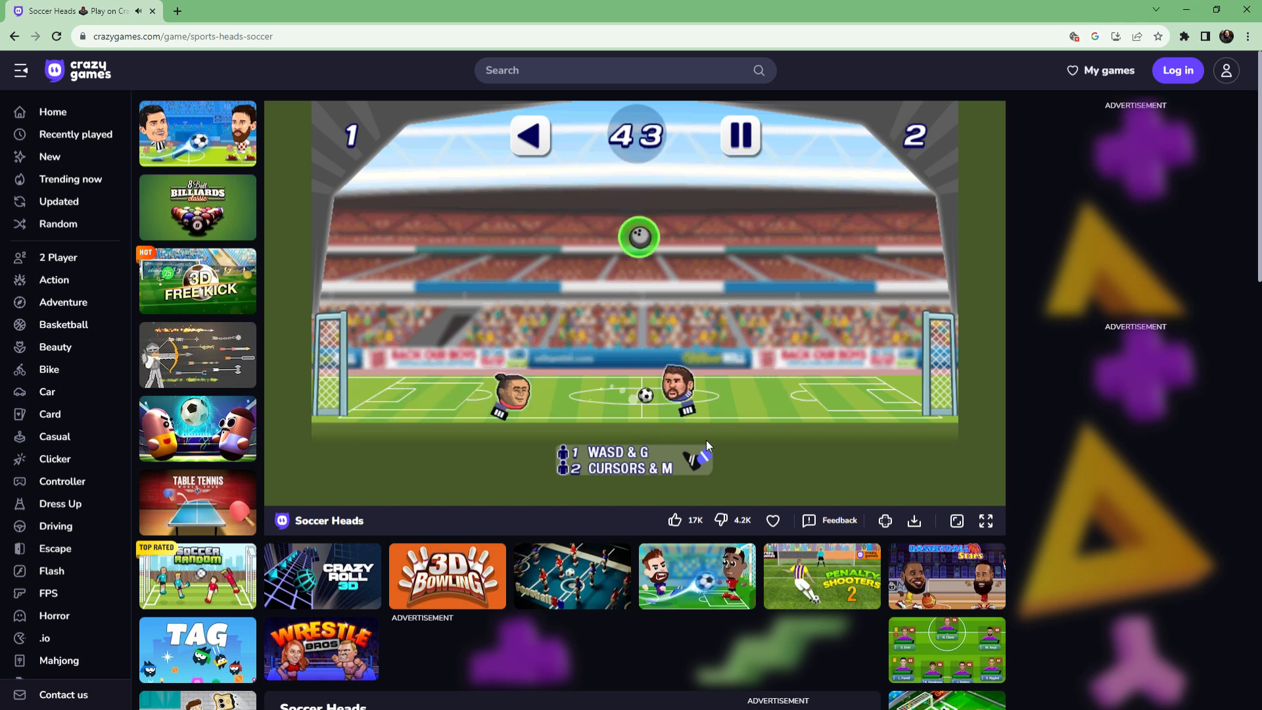
pyautogui.press('d')
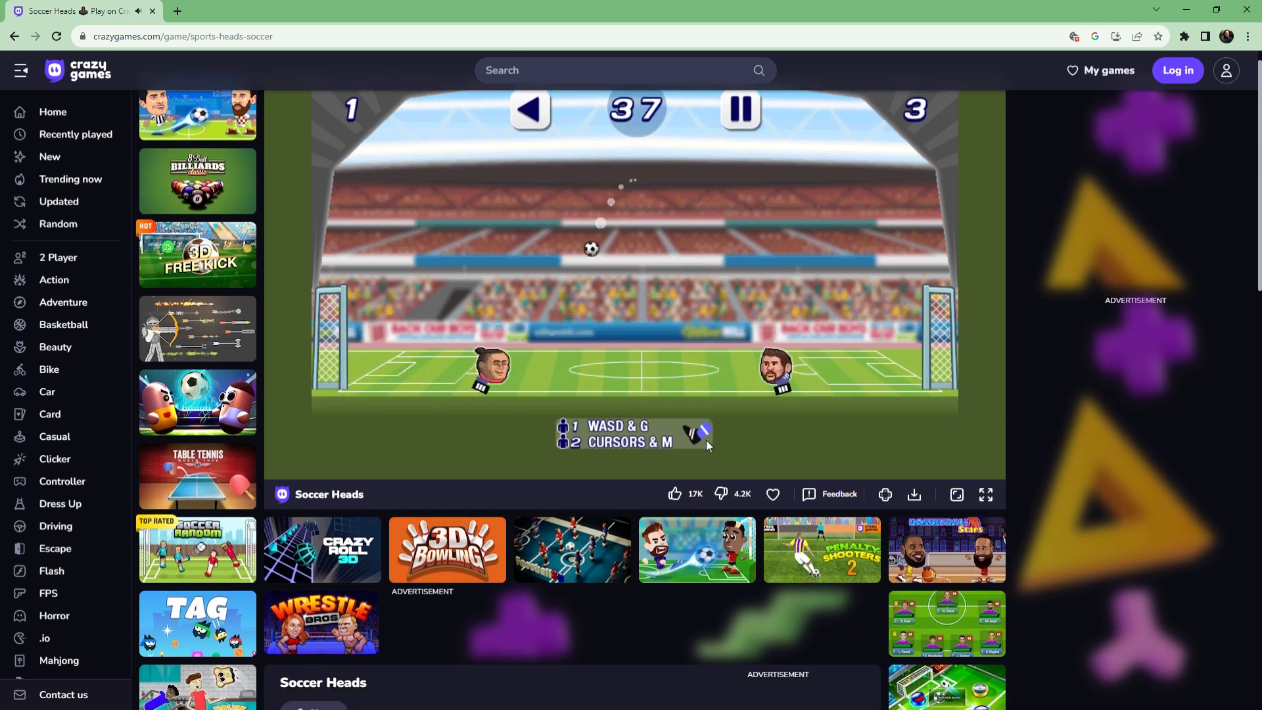
pyautogui.scroll(-3)
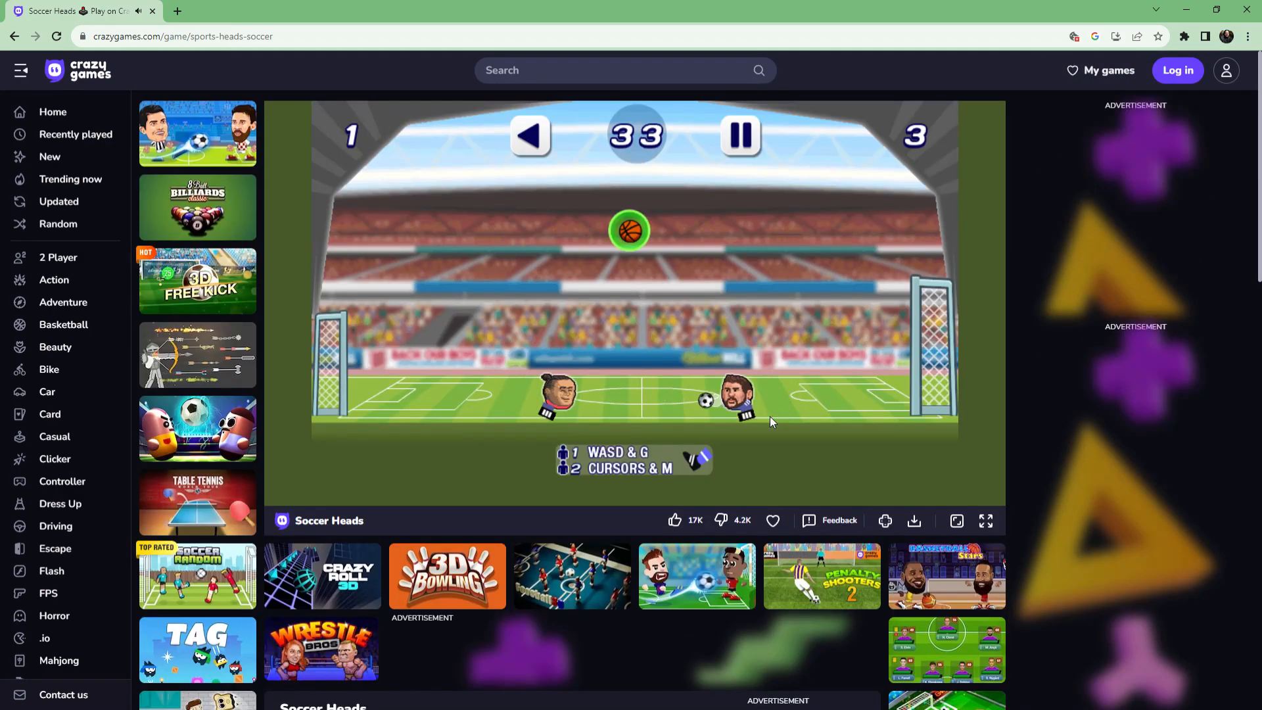
pyautogui.scroll(-3)
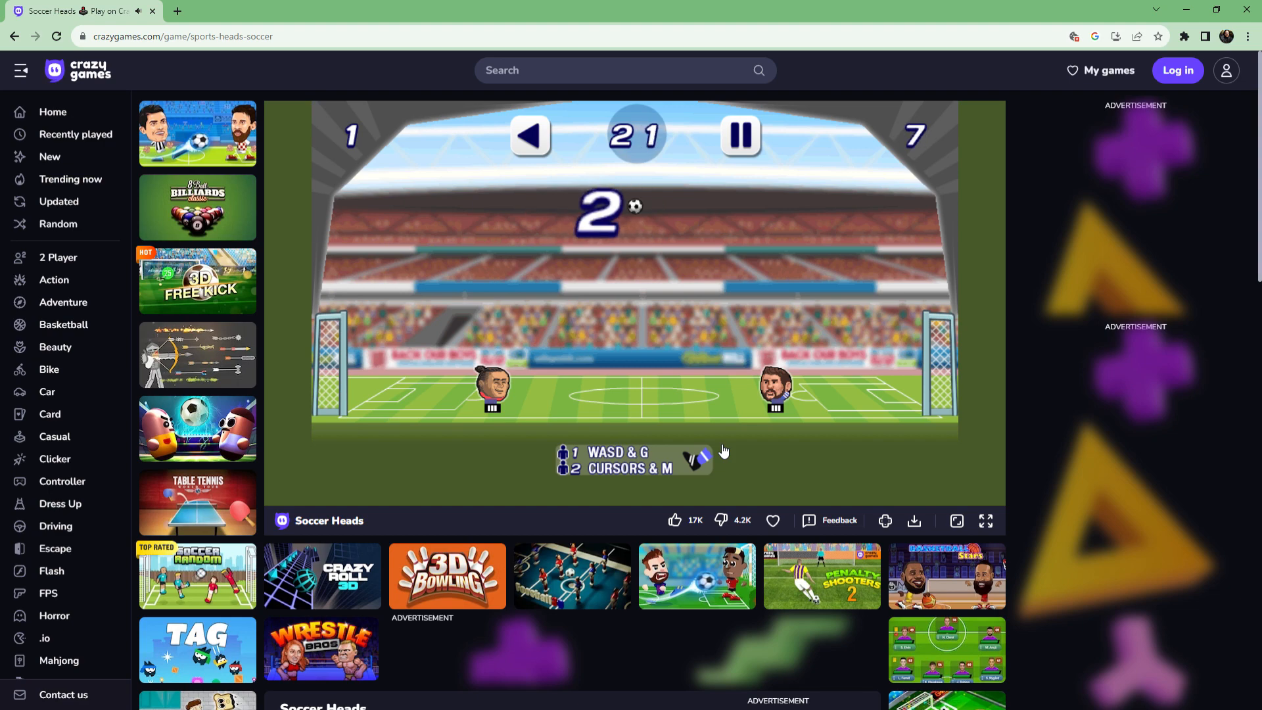
pyautogui.scroll(-3)
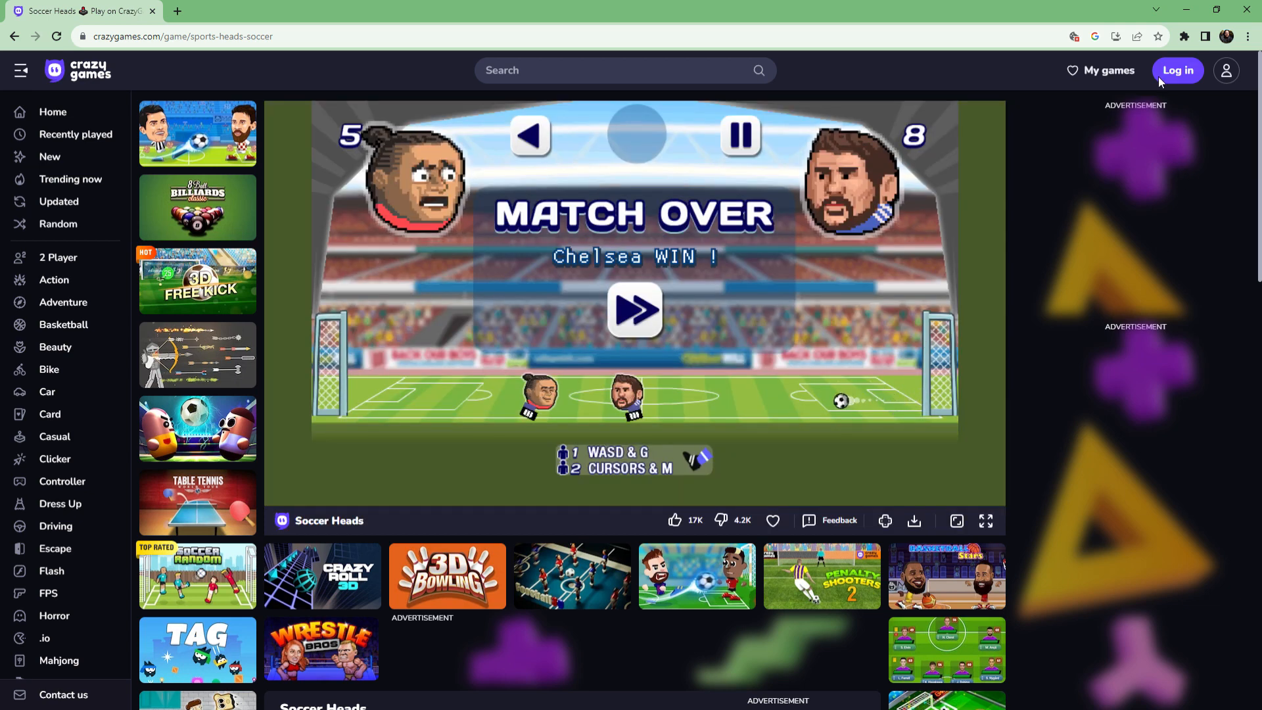
# Continue past the Chelsea result and play the next match to a 6–5 Swansea win.
pyautogui.click(635, 309)
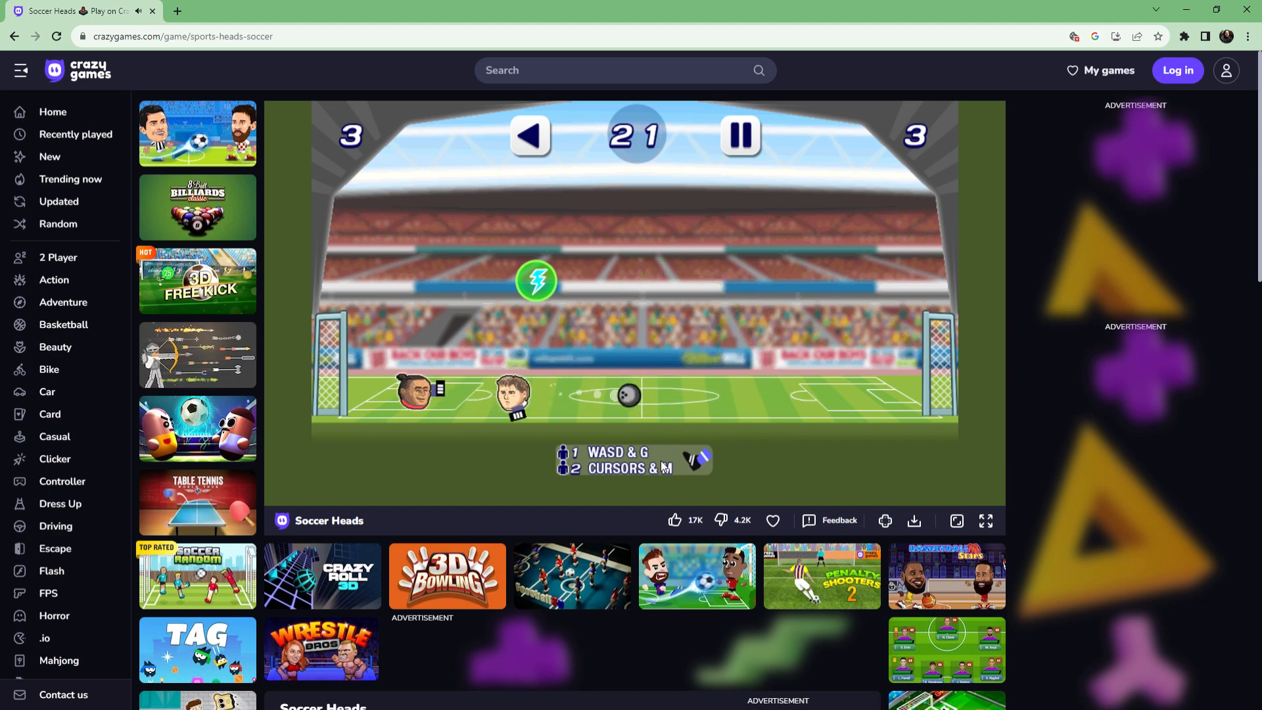
pyautogui.scroll(-3)
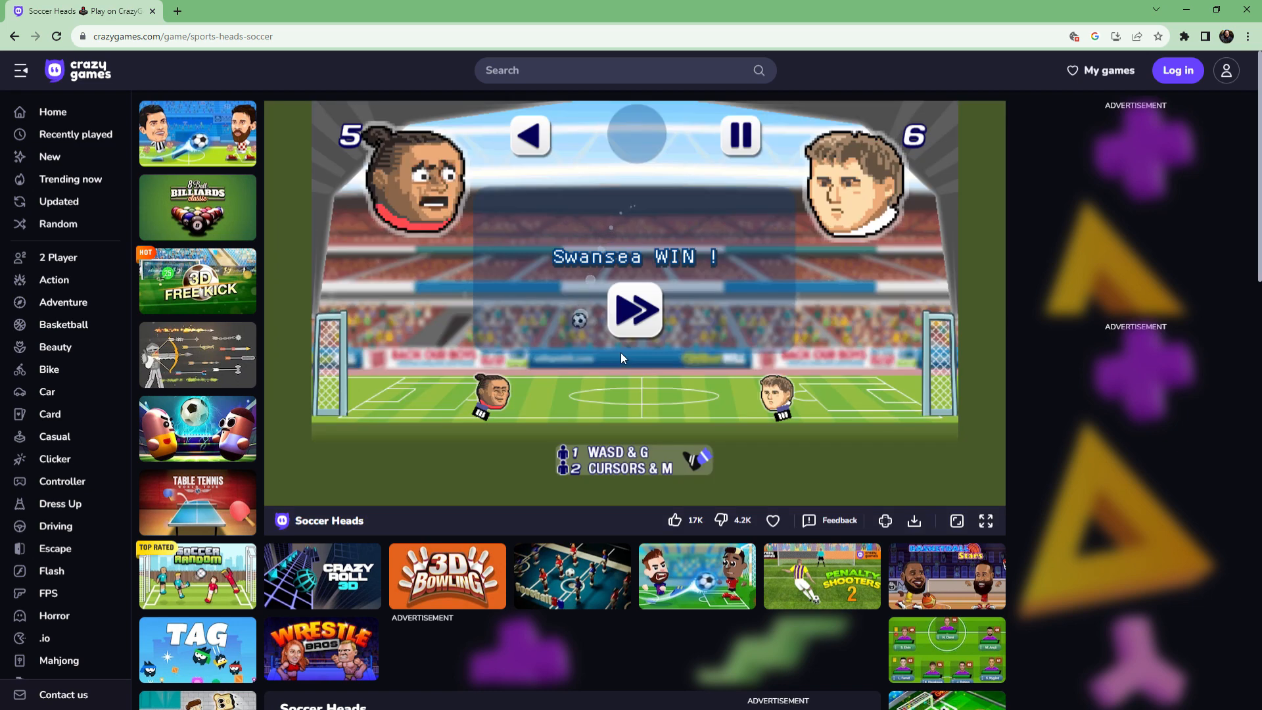
# Move on from the Swansea result and pick a team on Choose Player One.
pyautogui.click(636, 310)
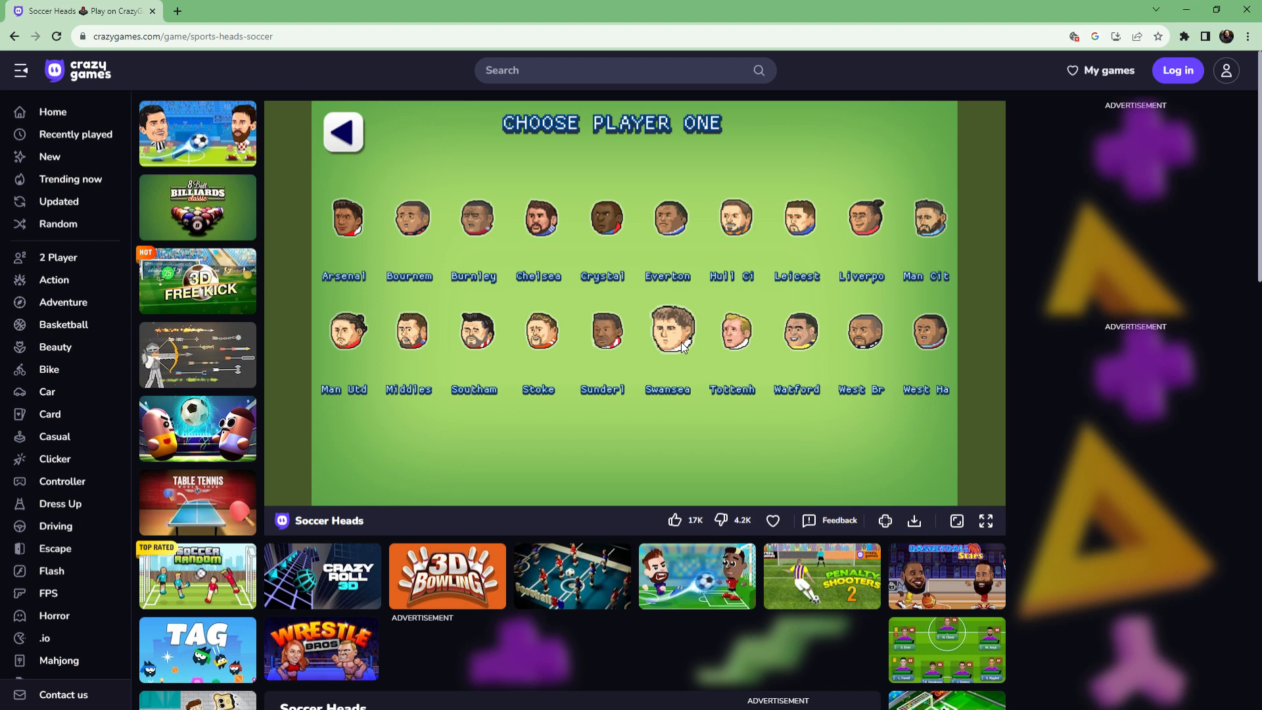
pyautogui.click(668, 331)
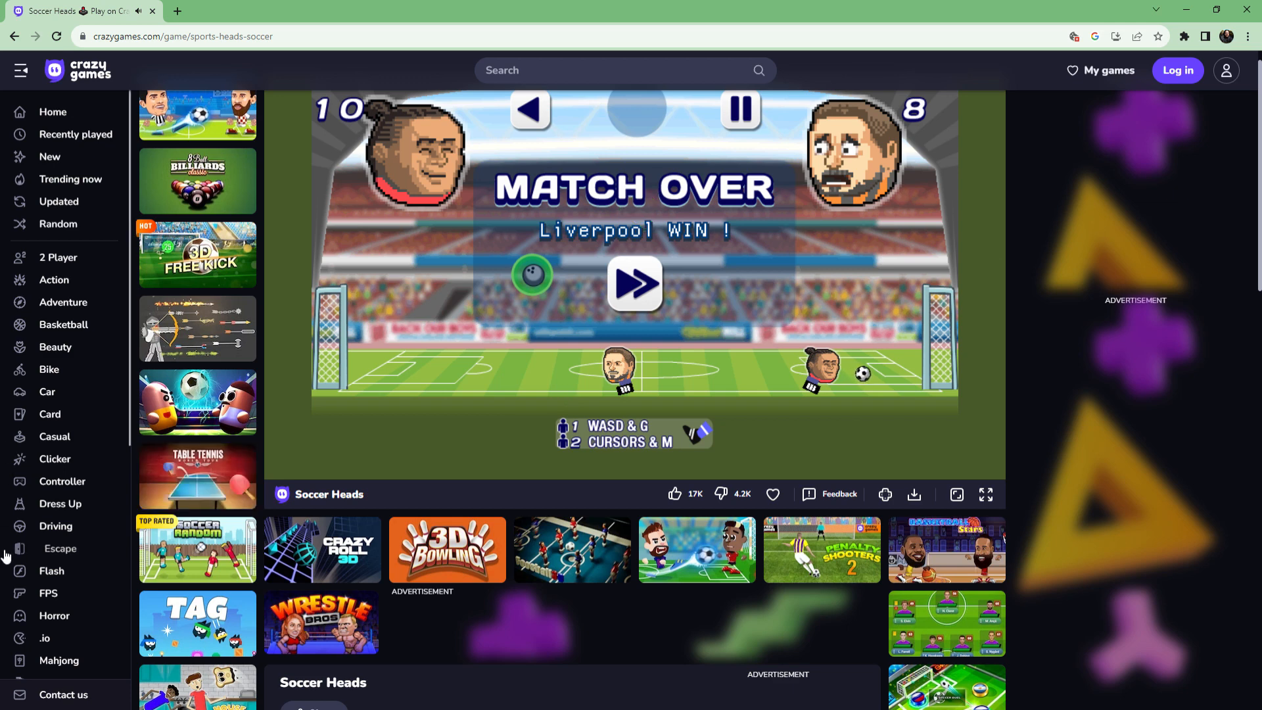
# Continue past the Liverpool result and play the match to an 8–3 Watford win.
pyautogui.click(635, 284)
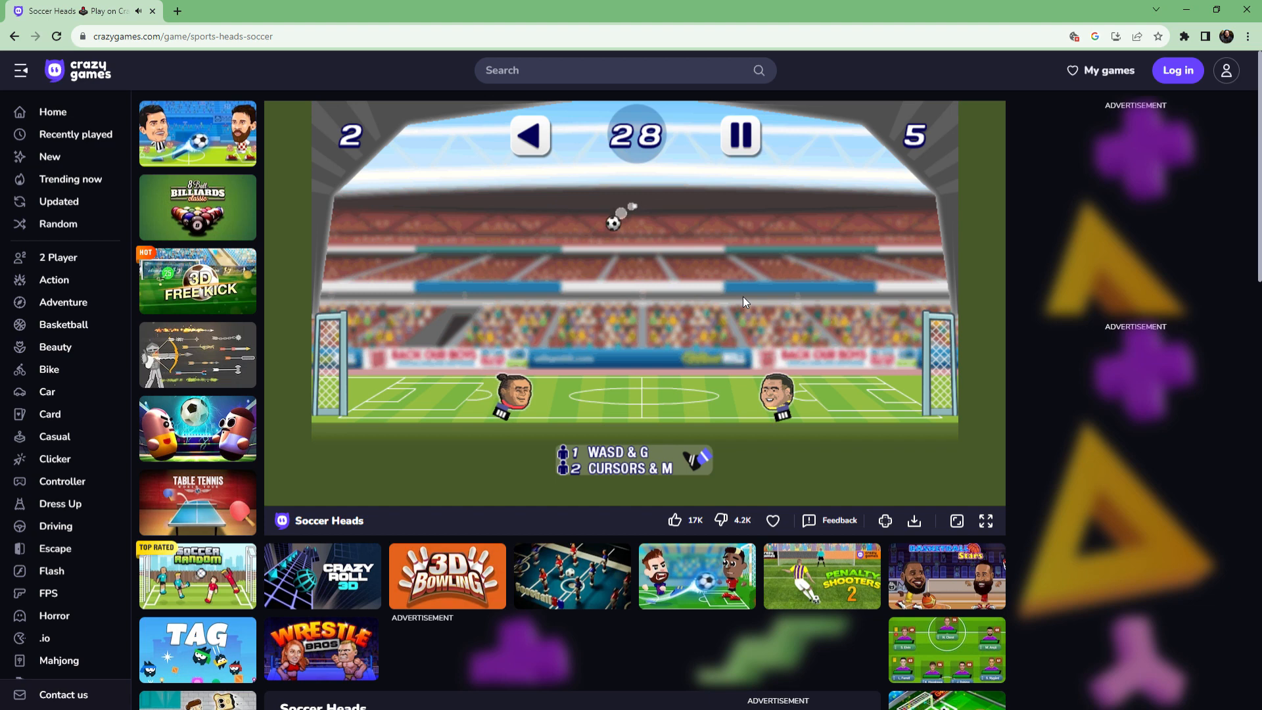
pyautogui.scroll(-3)
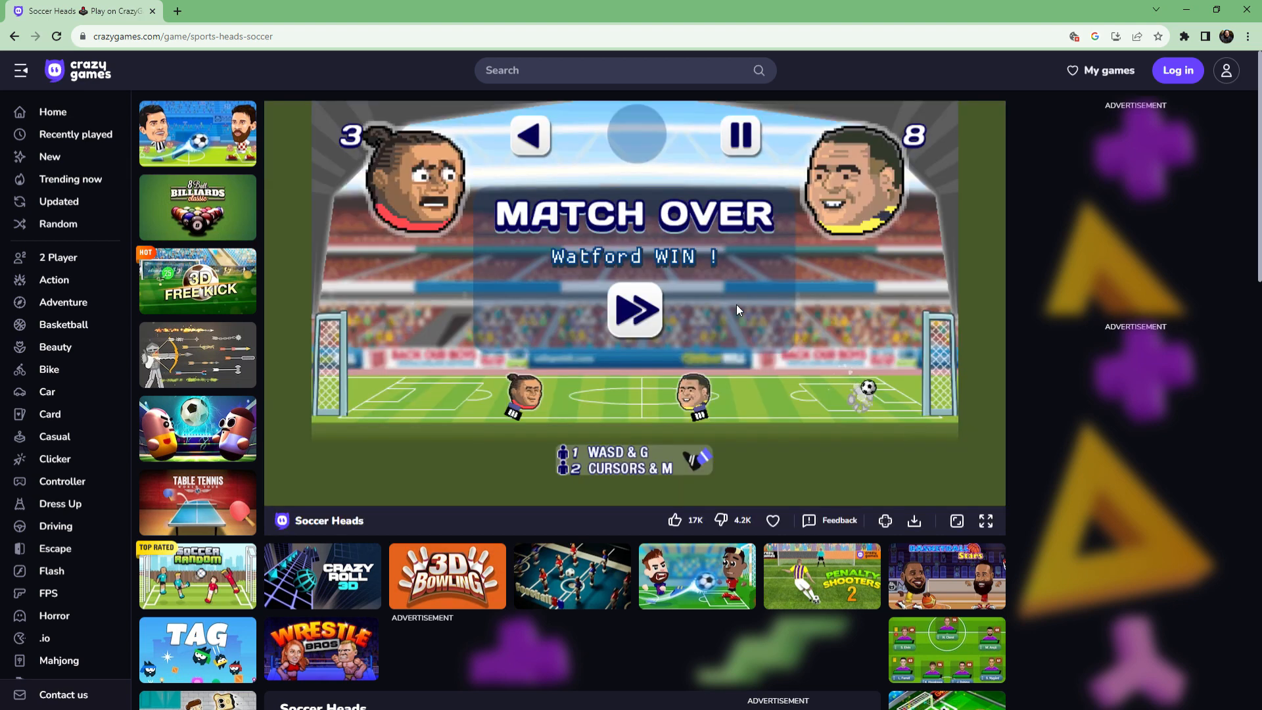
# Return to the title screen and begin a new game at Choose Player One.
pyautogui.click(635, 310)
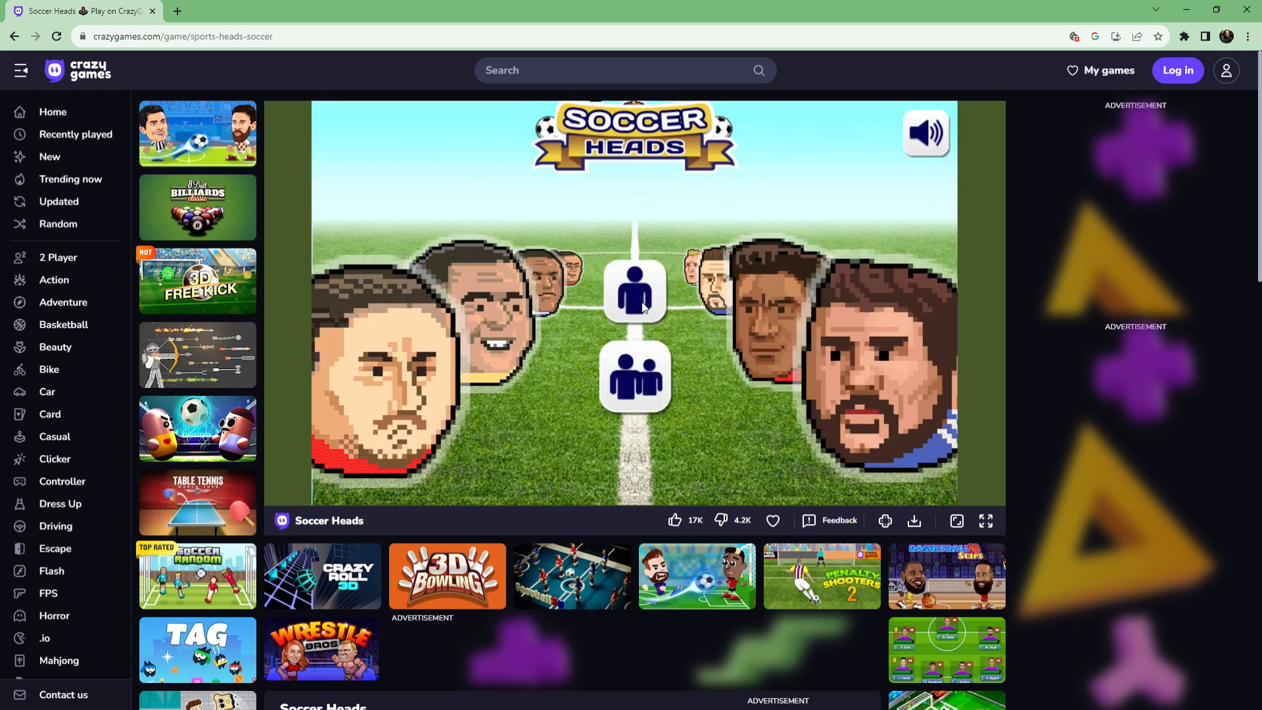
pyautogui.click(635, 290)
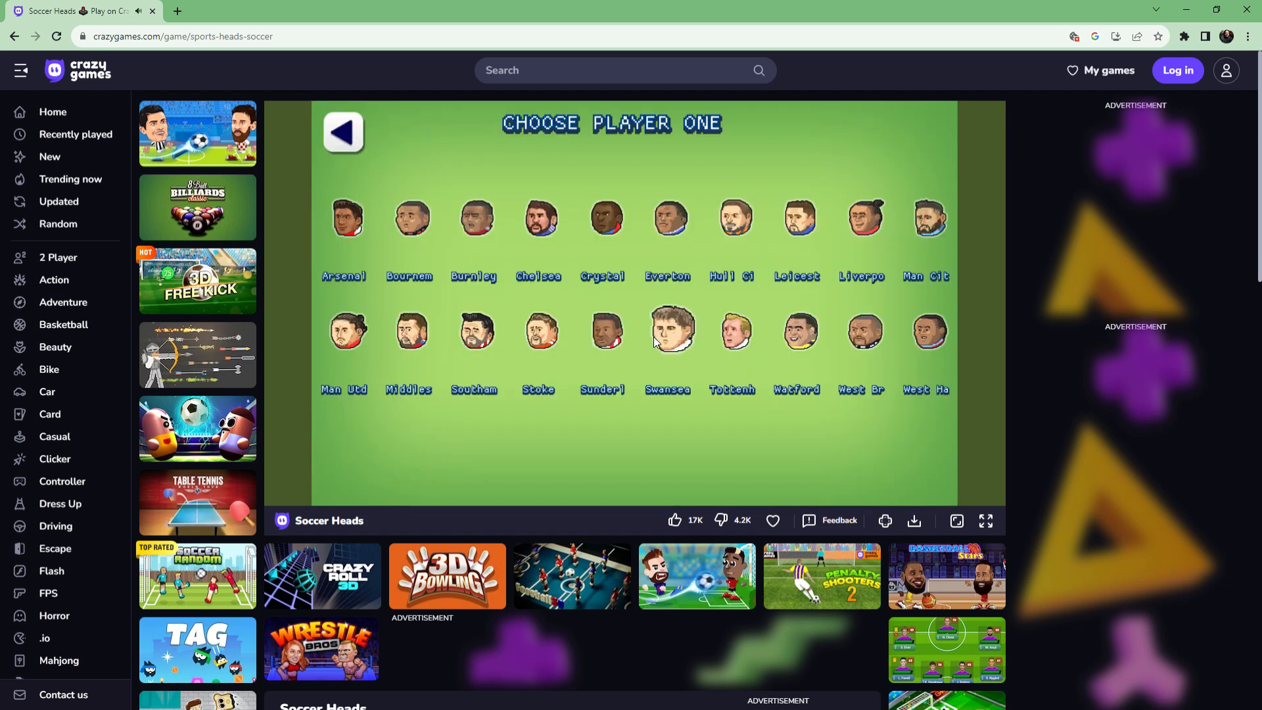